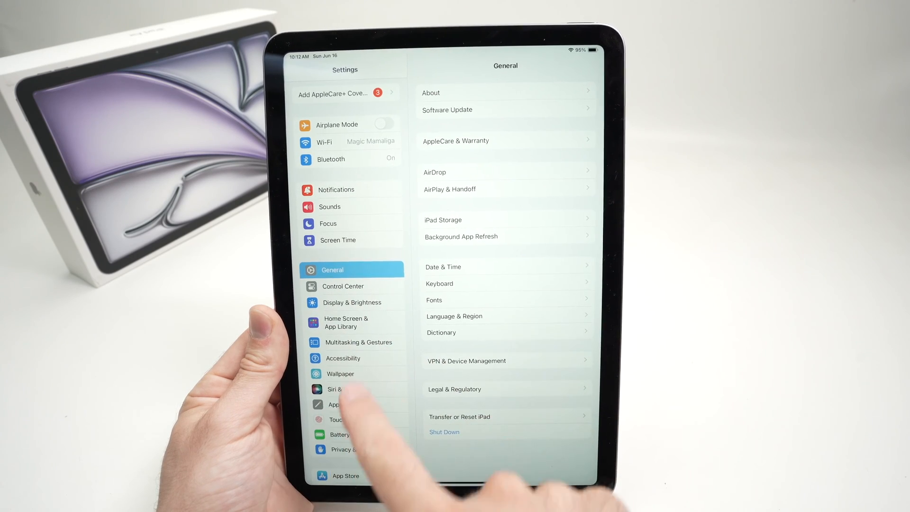
Reach Touch ID & Passcode in the Settings sidebar and enter its page
scroll(down, 3)
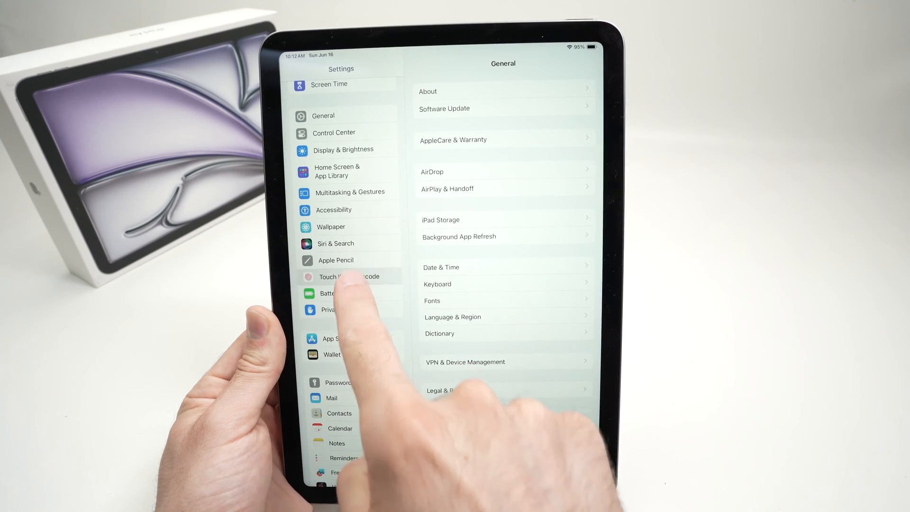
click(350, 277)
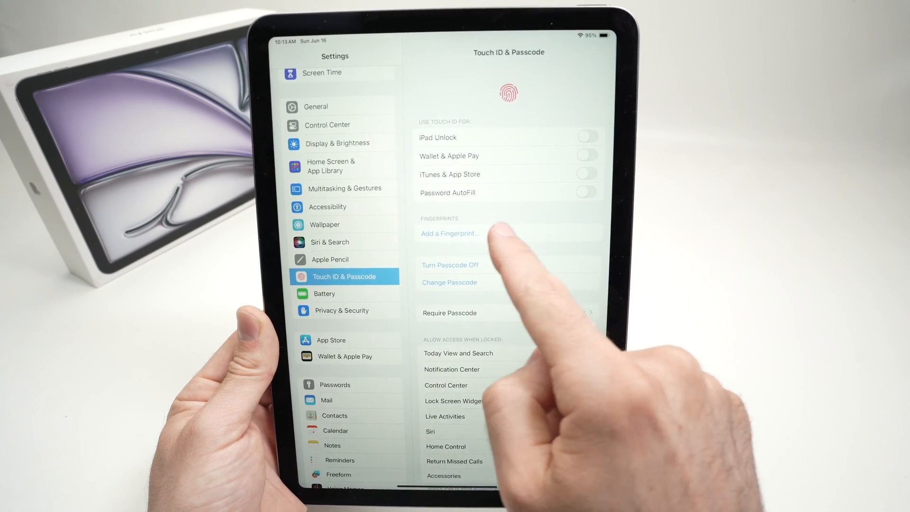
click(449, 234)
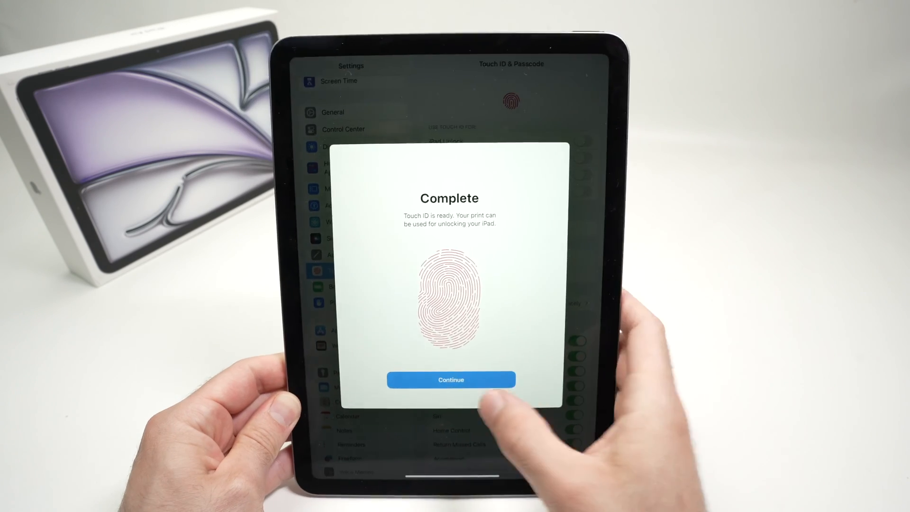
Confirm the completed scan so Finger 1 is listed with all Touch ID uses on
click(450, 379)
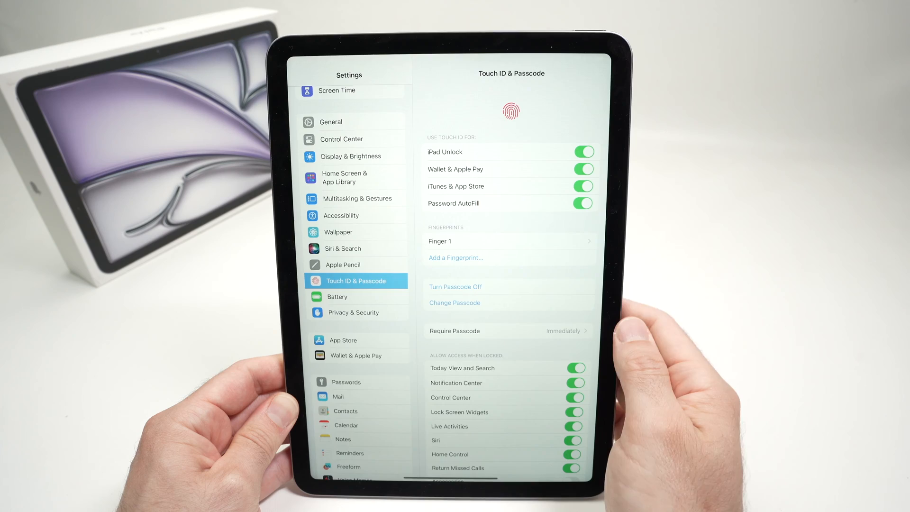